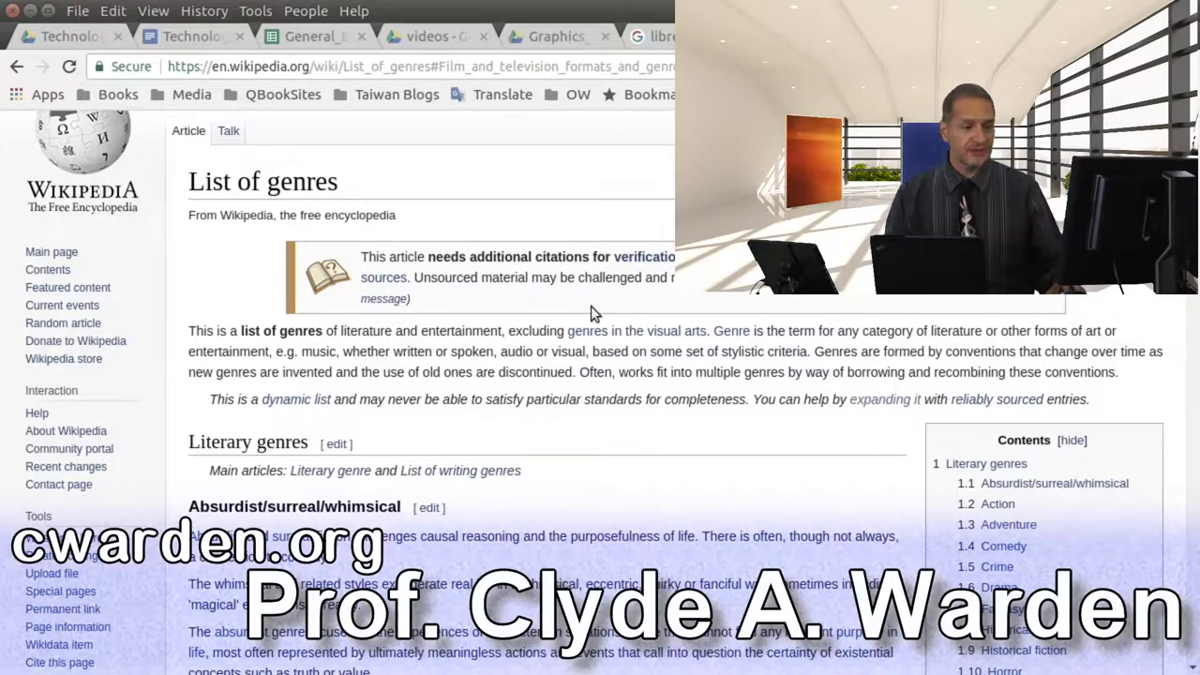
mouse_move(710, 460)
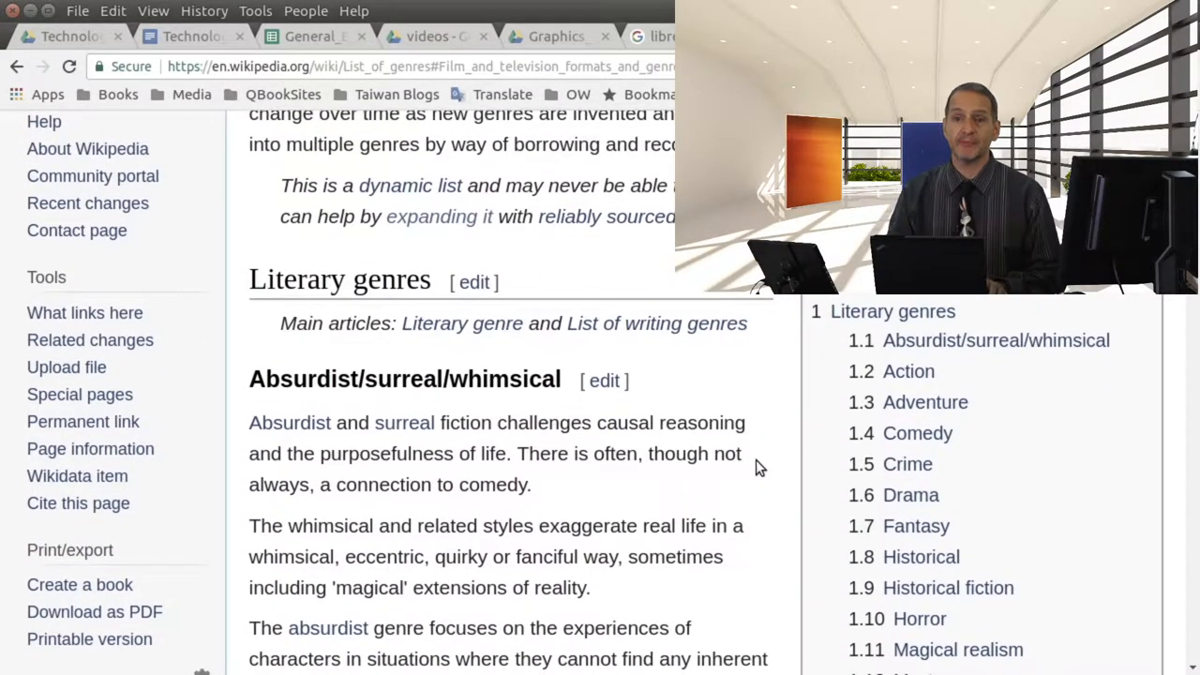
scroll(up, 3)
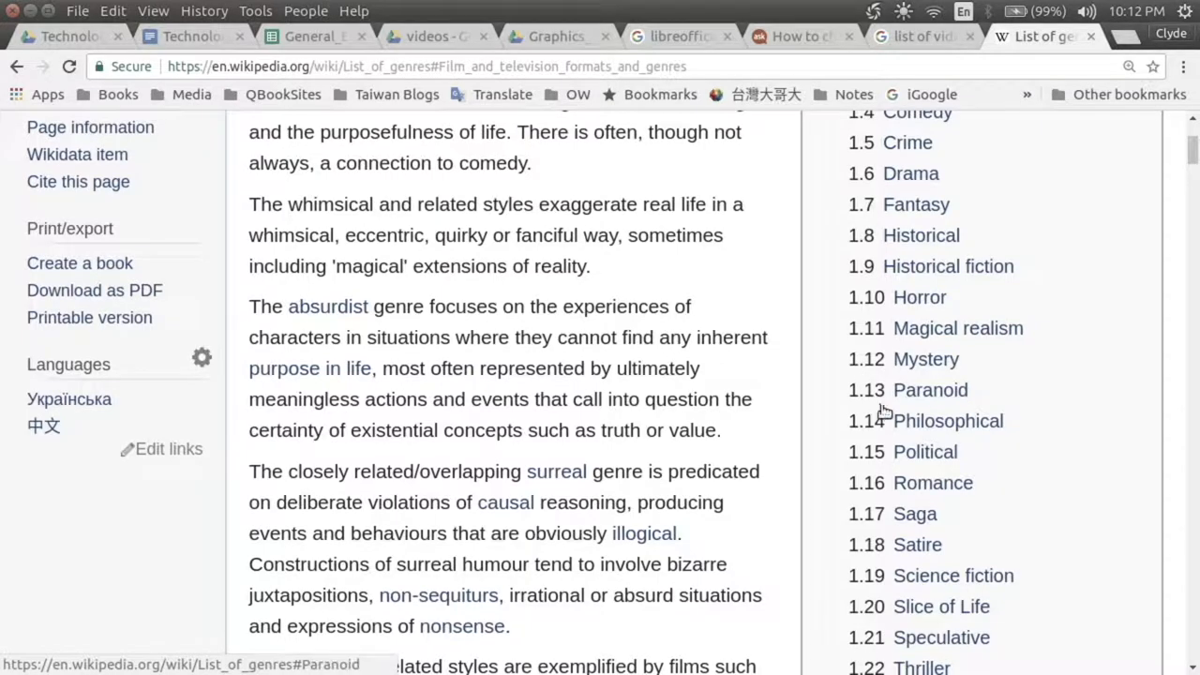
scroll(down, 3)
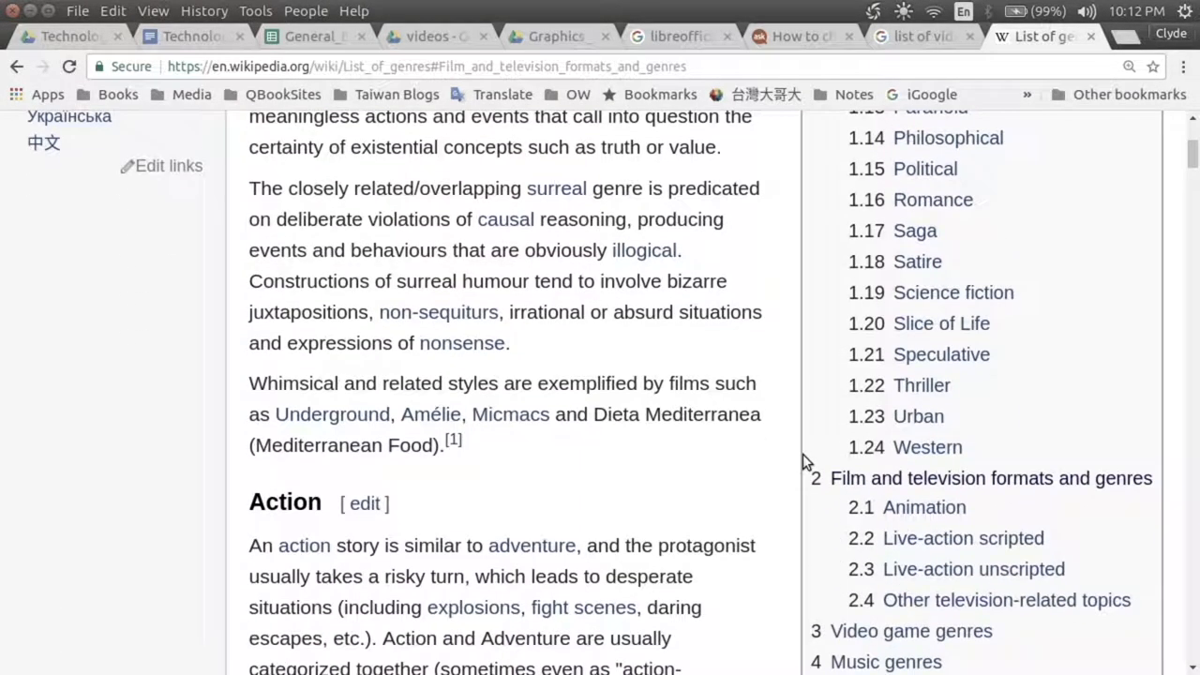
scroll(down, 3)
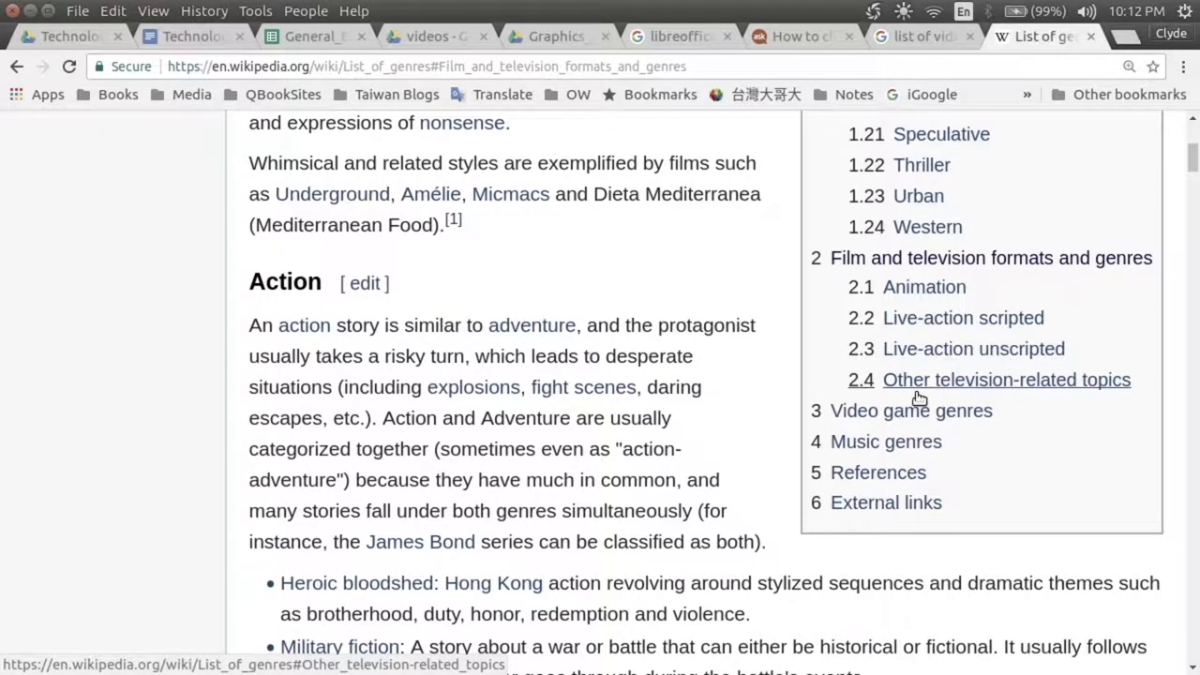
mouse_move(884, 442)
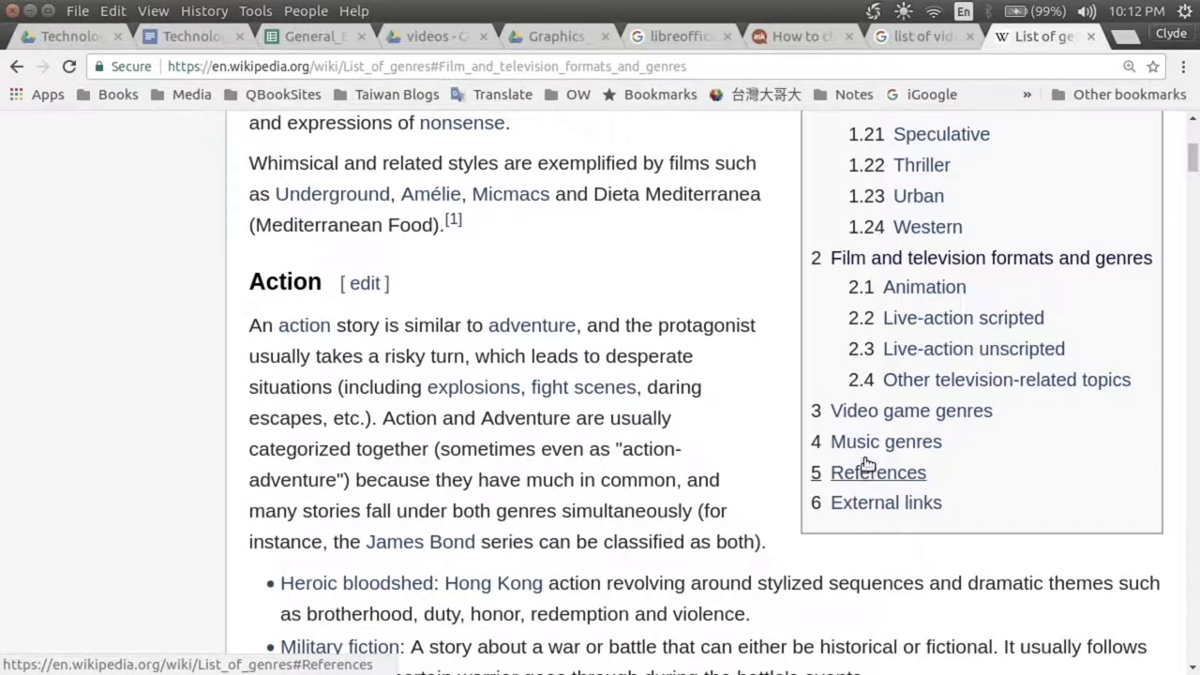
mouse_move(963, 318)
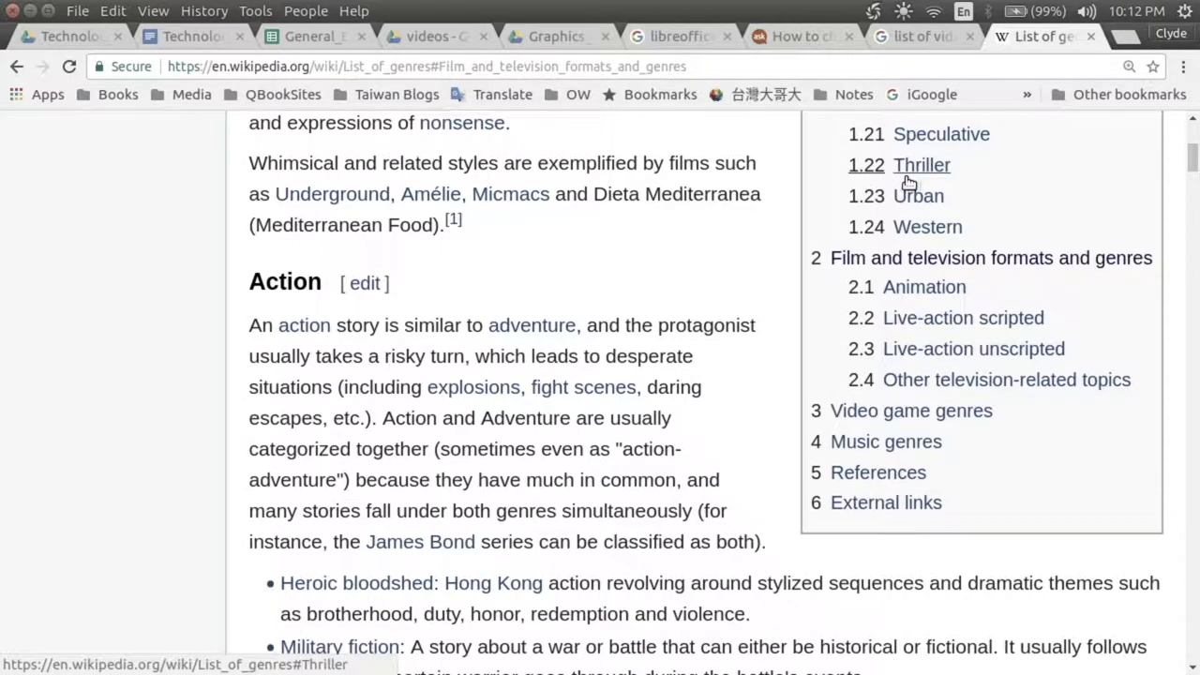
mouse_move(666, 323)
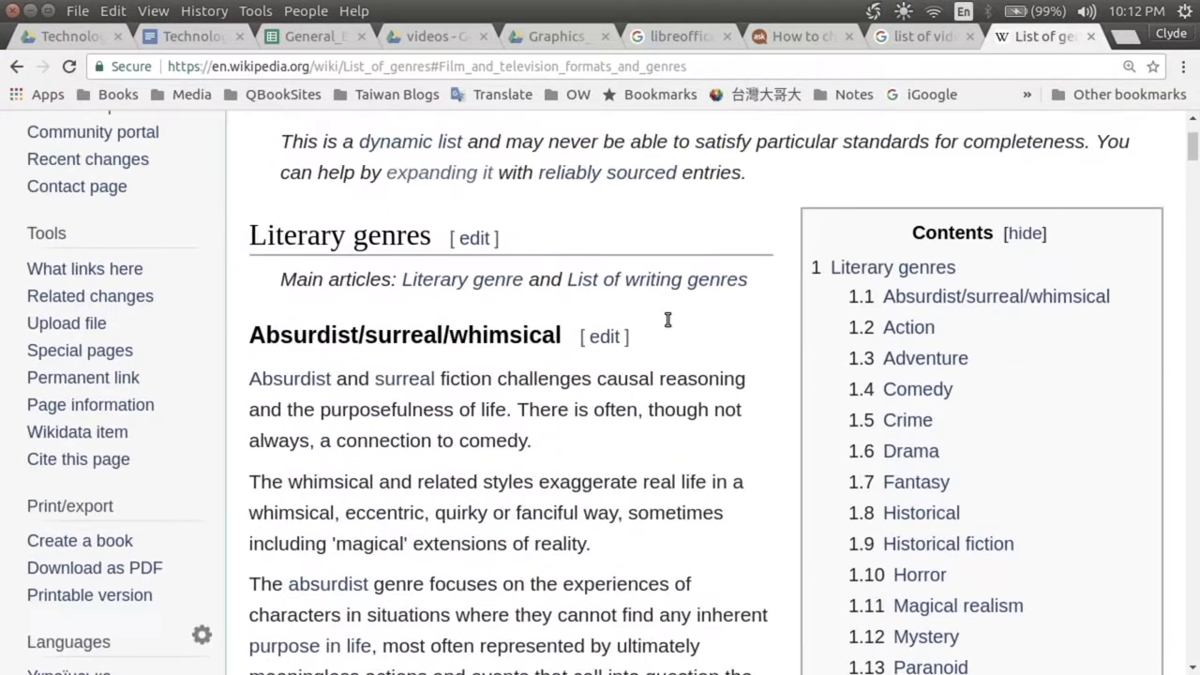
scroll(down, 3)
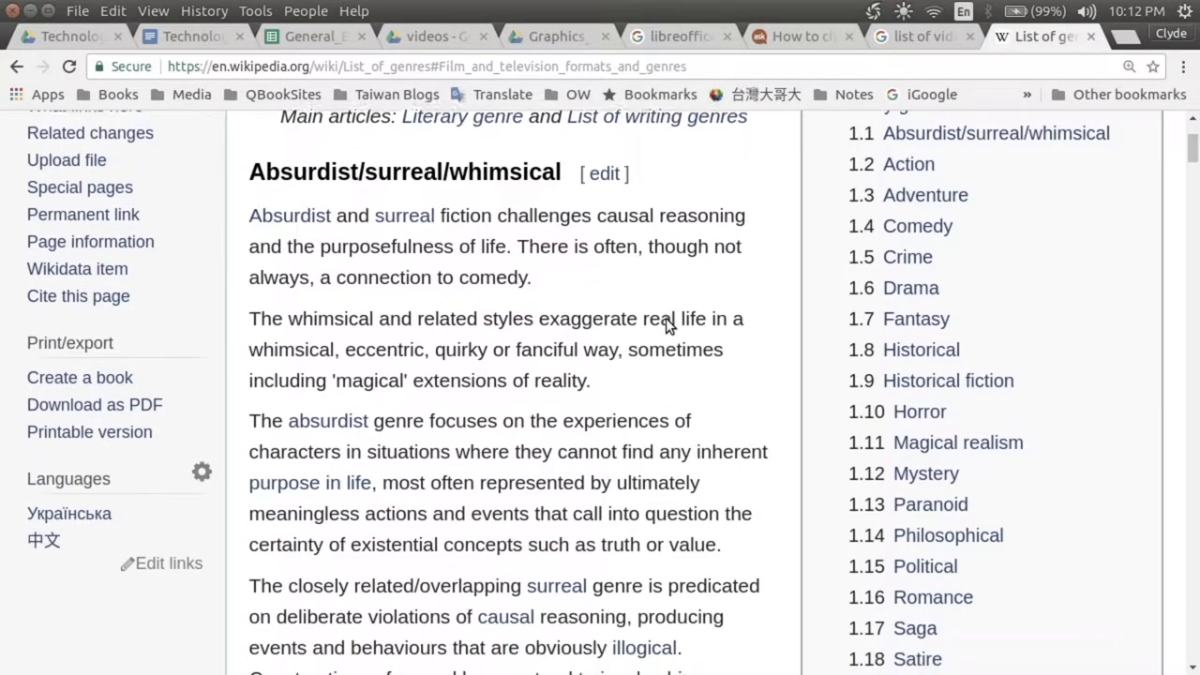
scroll(down, 3)
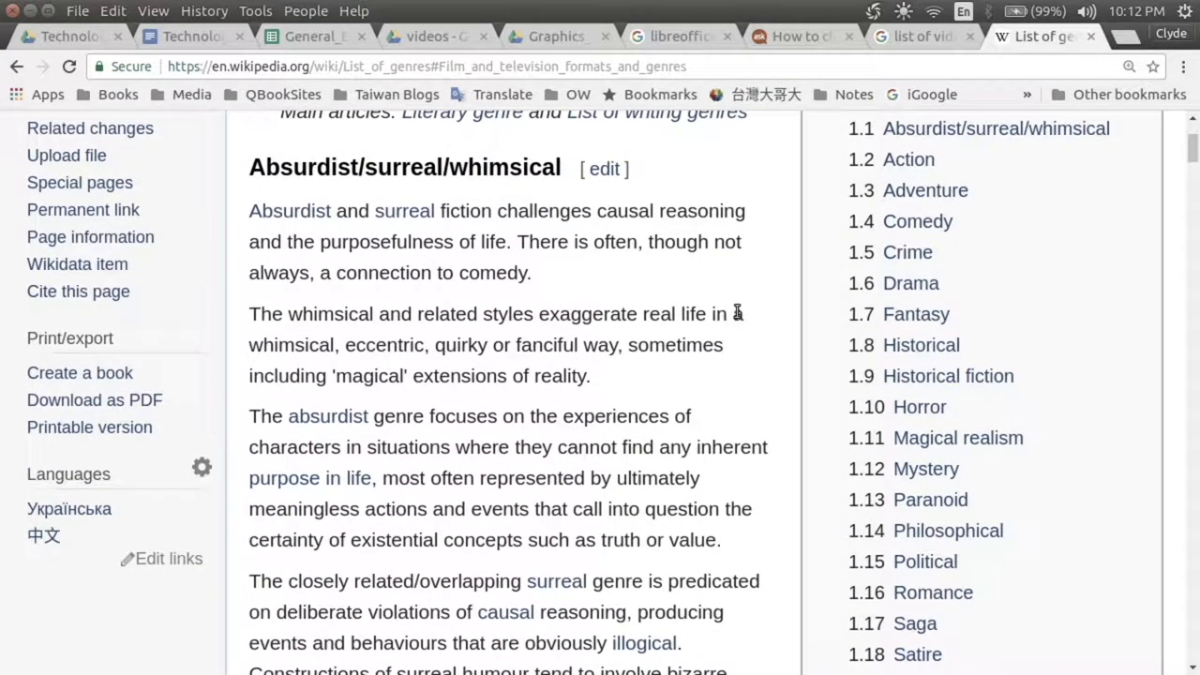